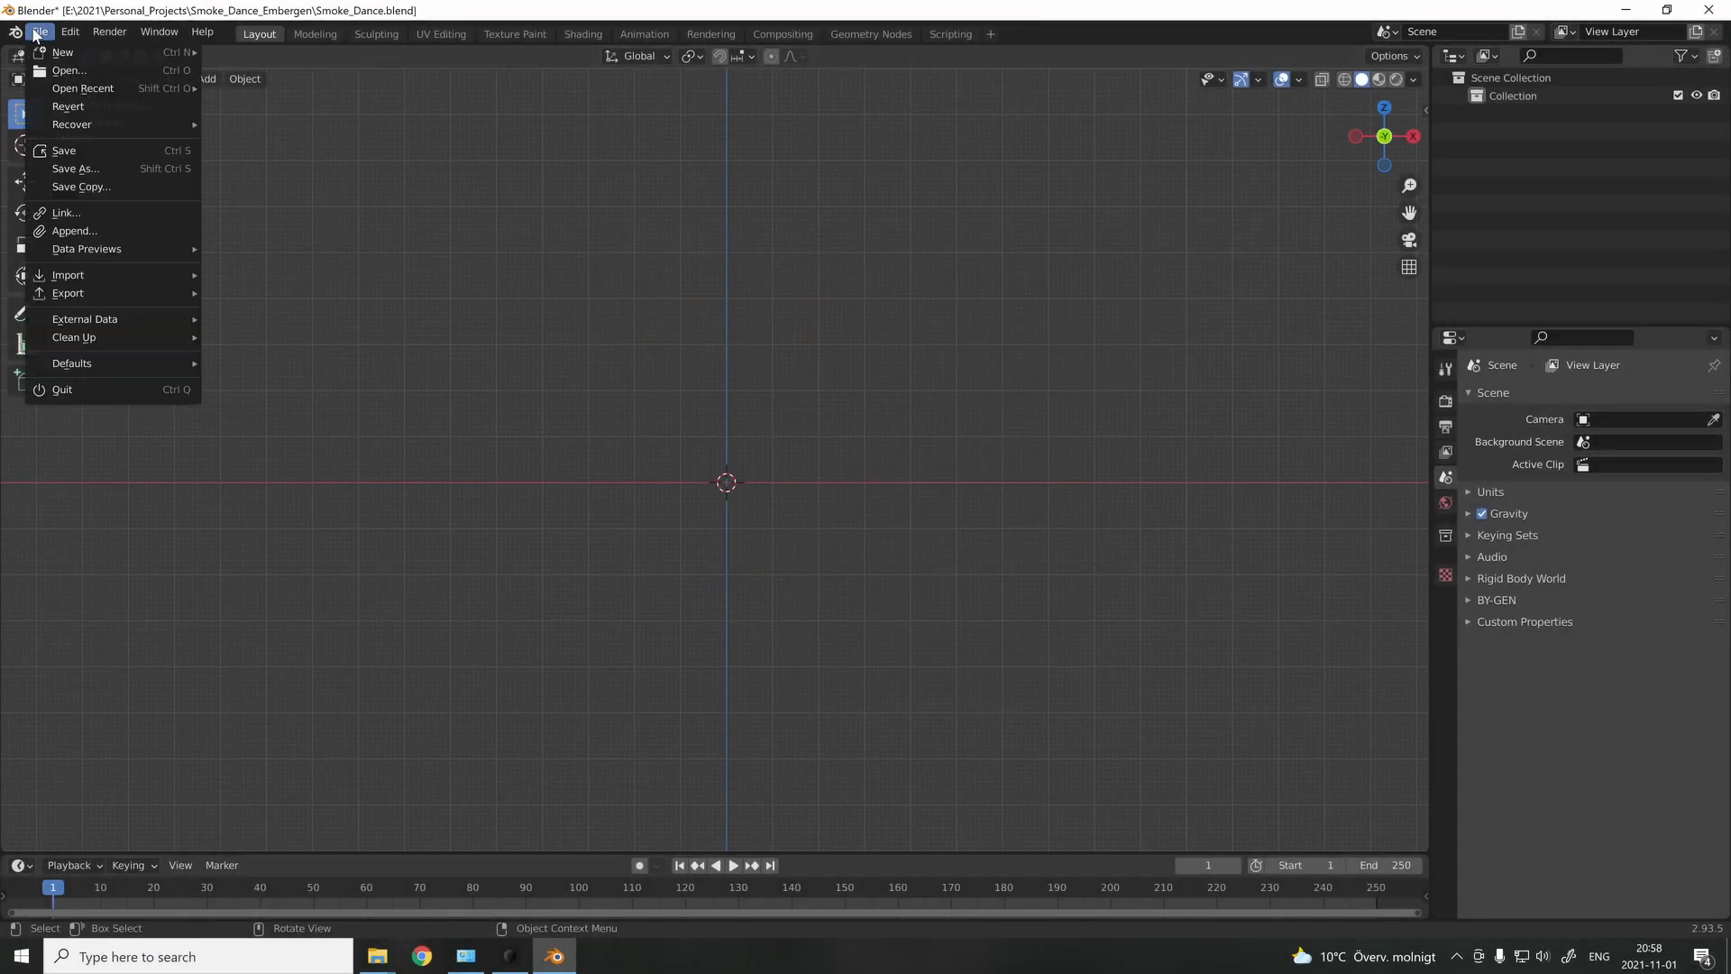
Import the rigged human body model from an FBX file into the empty scene.
{"action": "left_click", "coordinate": [66, 275]}
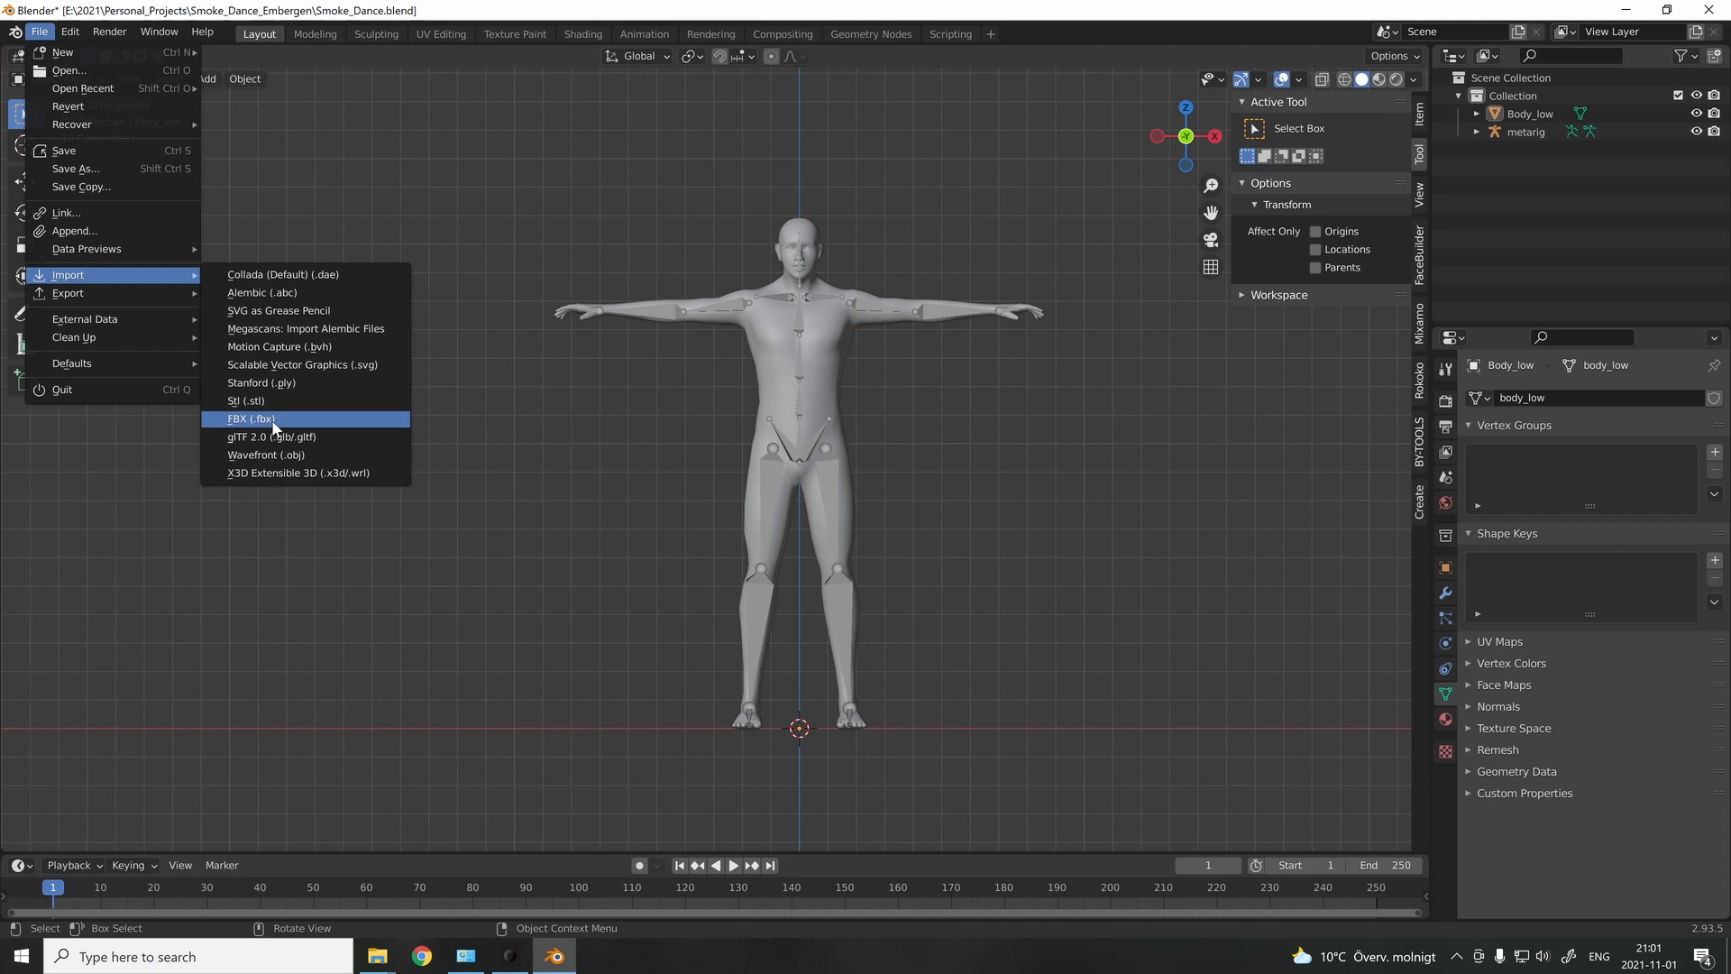
{"action": "left_click", "coordinate": [249, 416]}
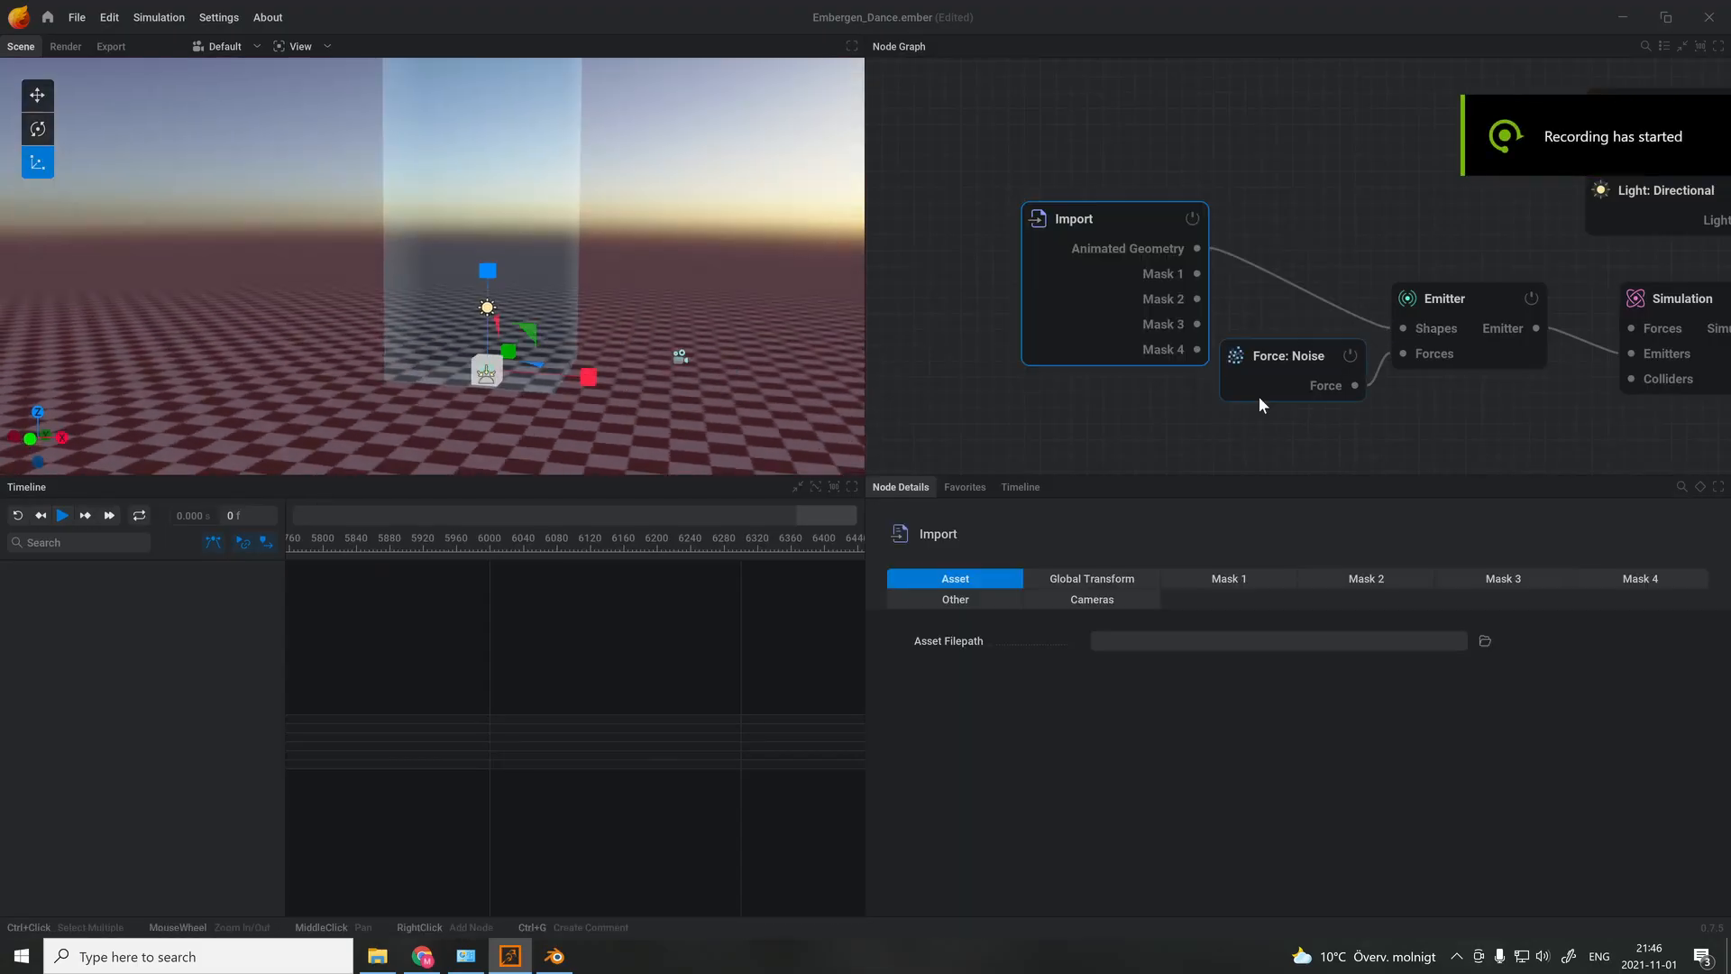
Load Smoke_Dance.abc as the Import node's asset and check its transform settings.
{"action": "left_click", "coordinate": [1091, 577]}
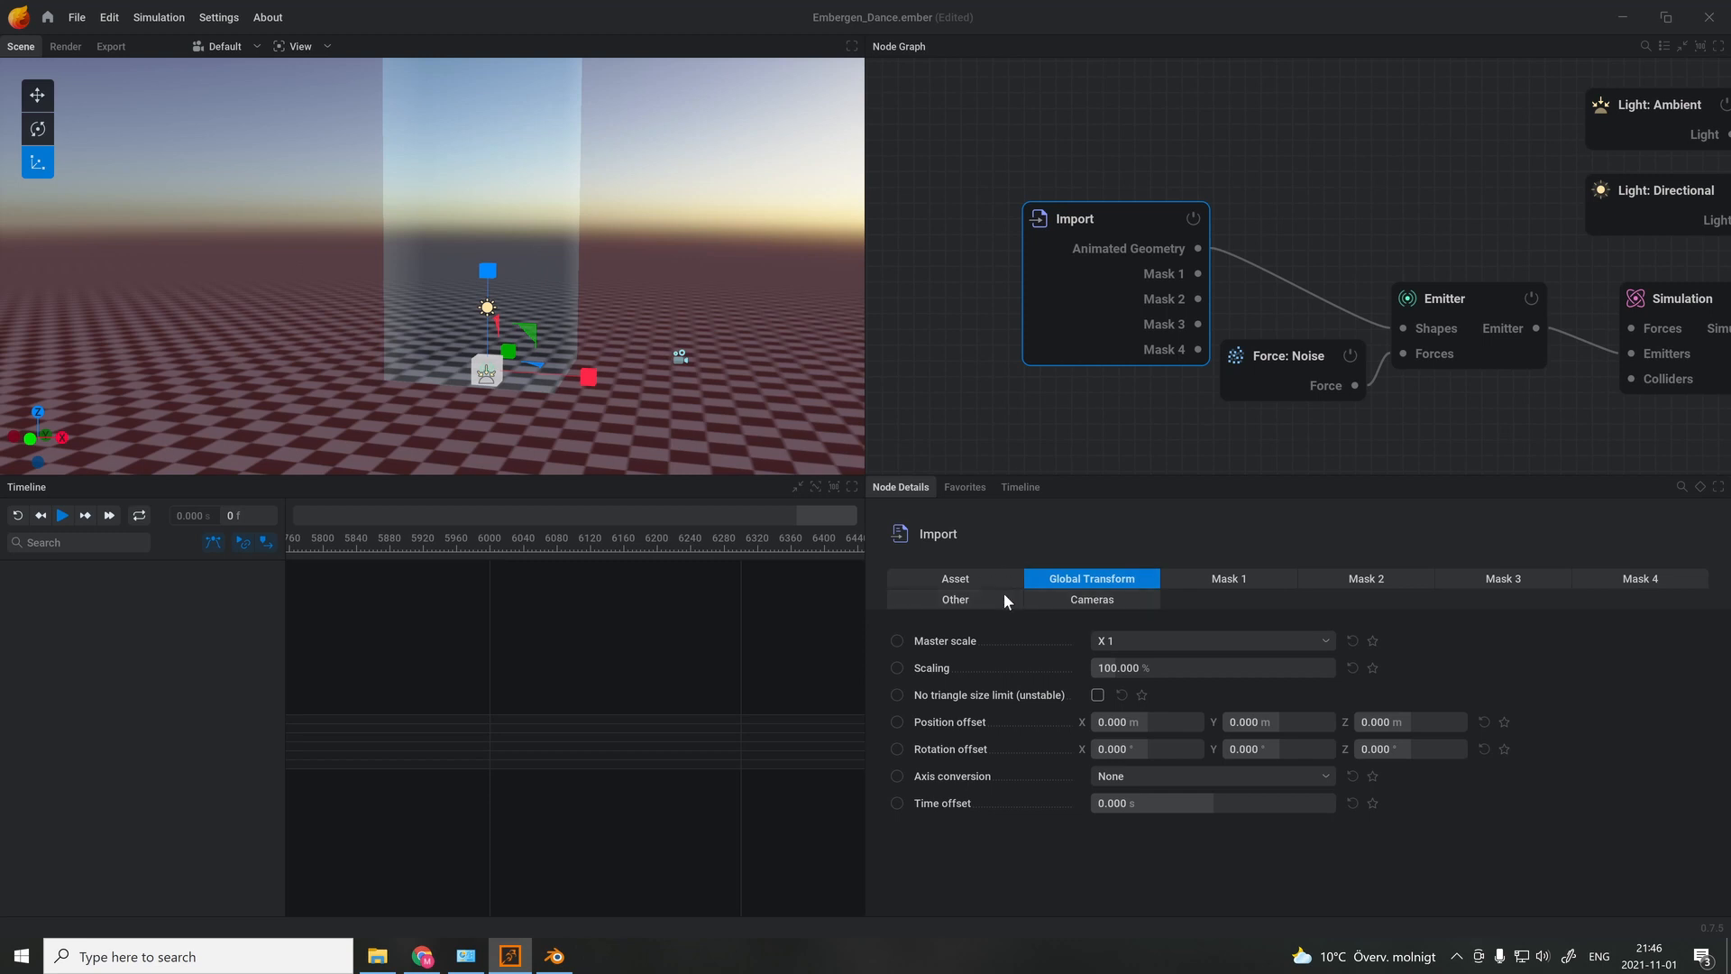
{"action": "left_click", "coordinate": [954, 577]}
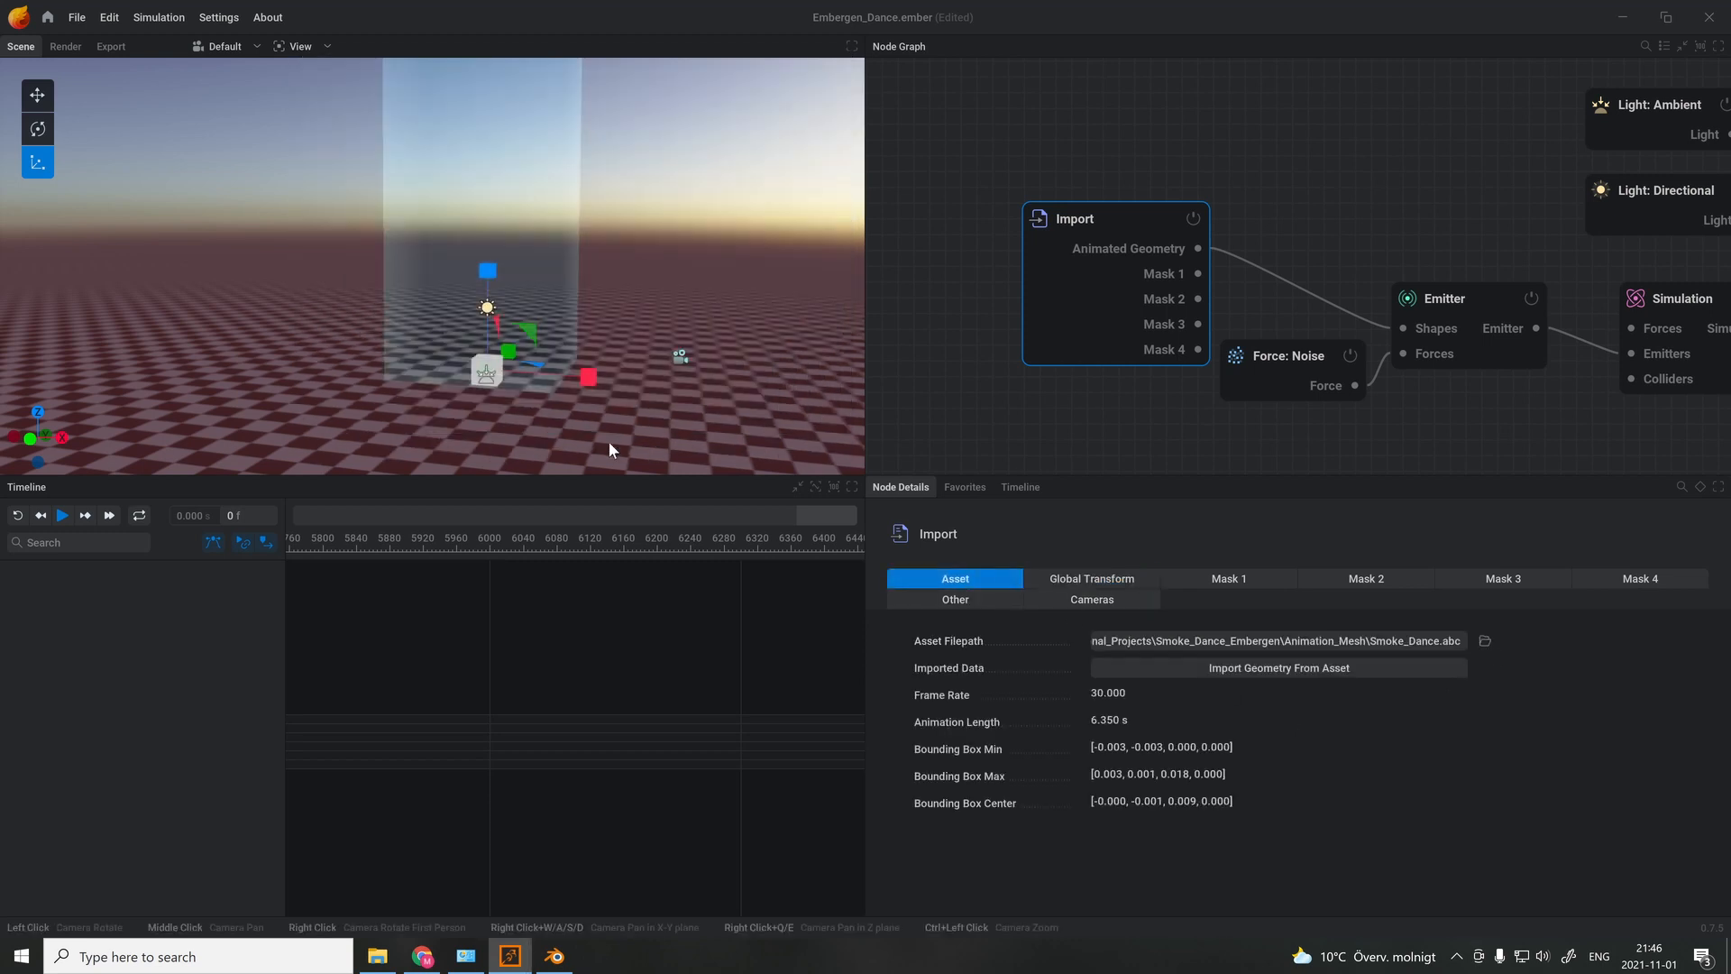
{"action": "left_click", "coordinate": [61, 516]}
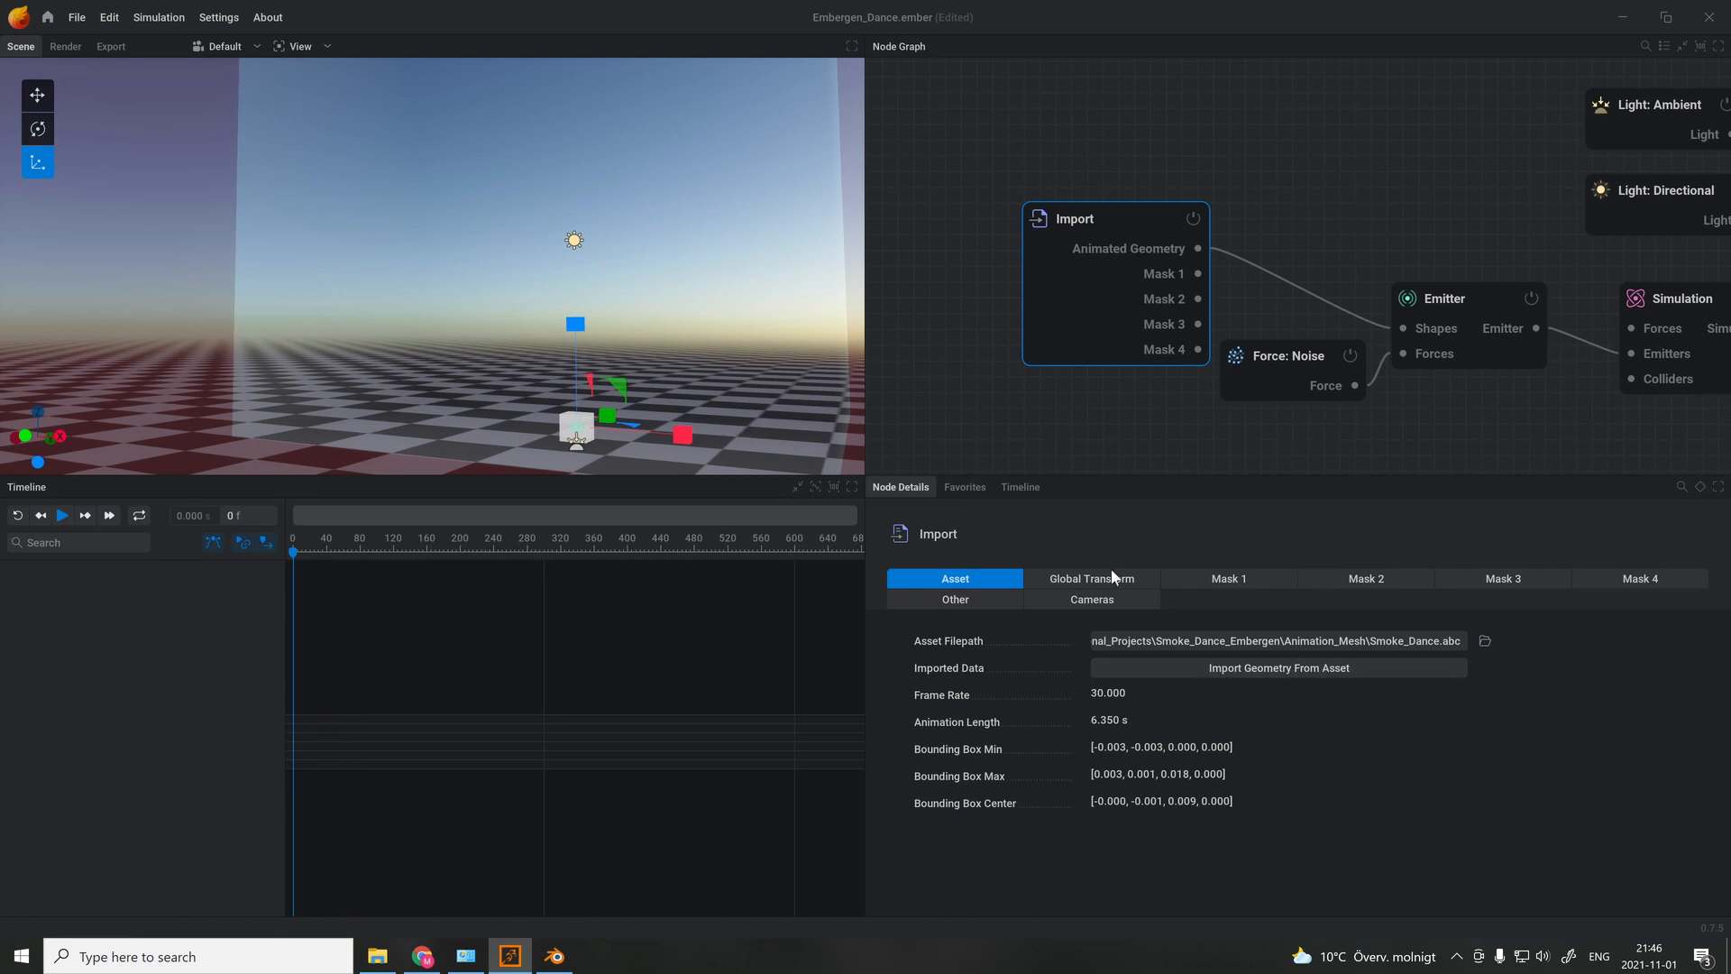
{"action": "left_click", "coordinate": [1091, 577]}
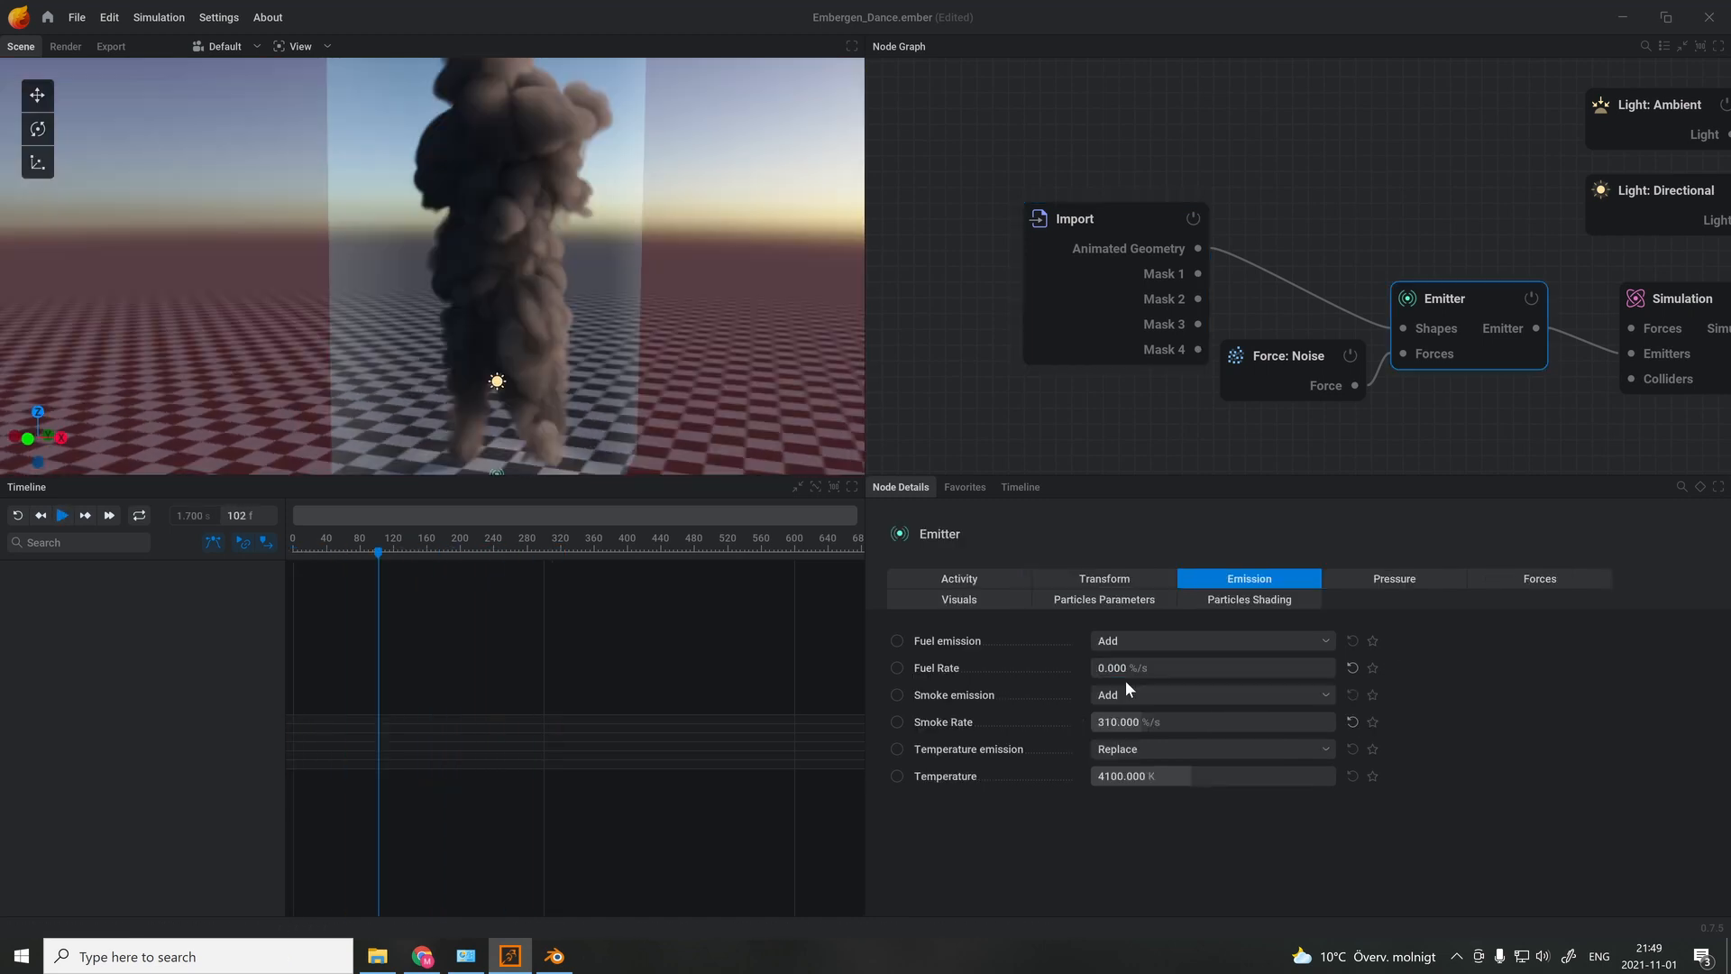
Add an Export: VDB node fed by the Volume node's VDB output.
{"action": "left_click", "coordinate": [1393, 577]}
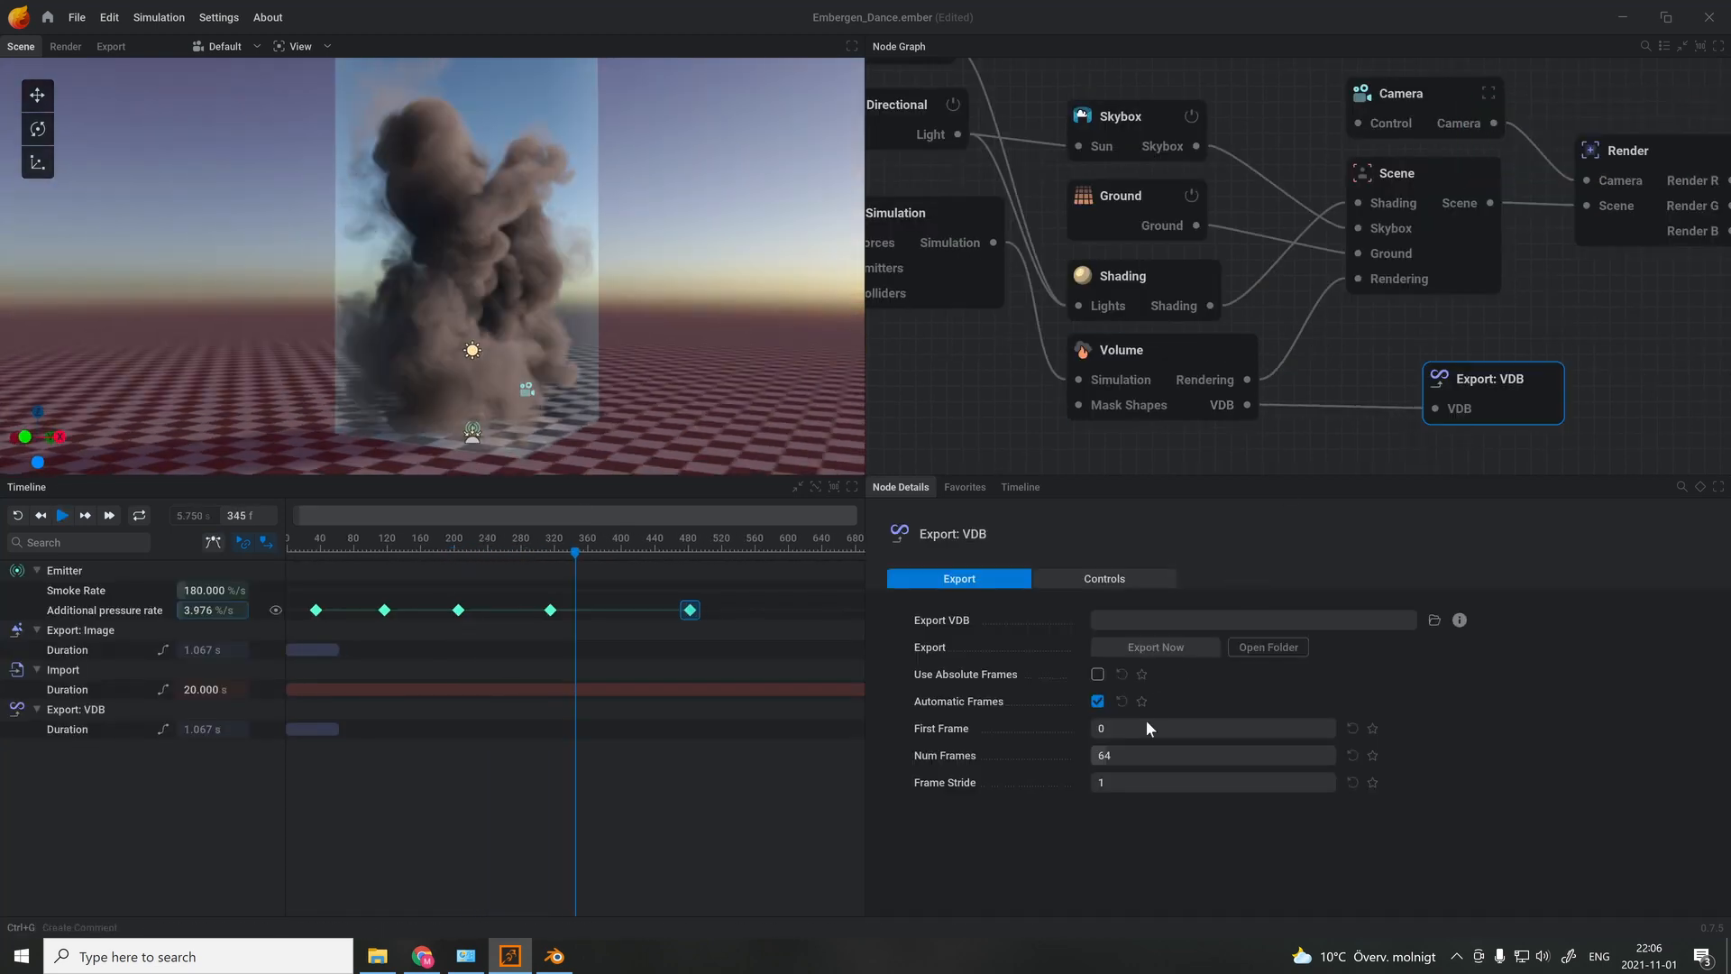
Set the VDB export to 600 frames and save into a new VDB folder.
{"action": "left_click_drag", "start_coordinate": [574, 552], "coordinate": [755, 552]}
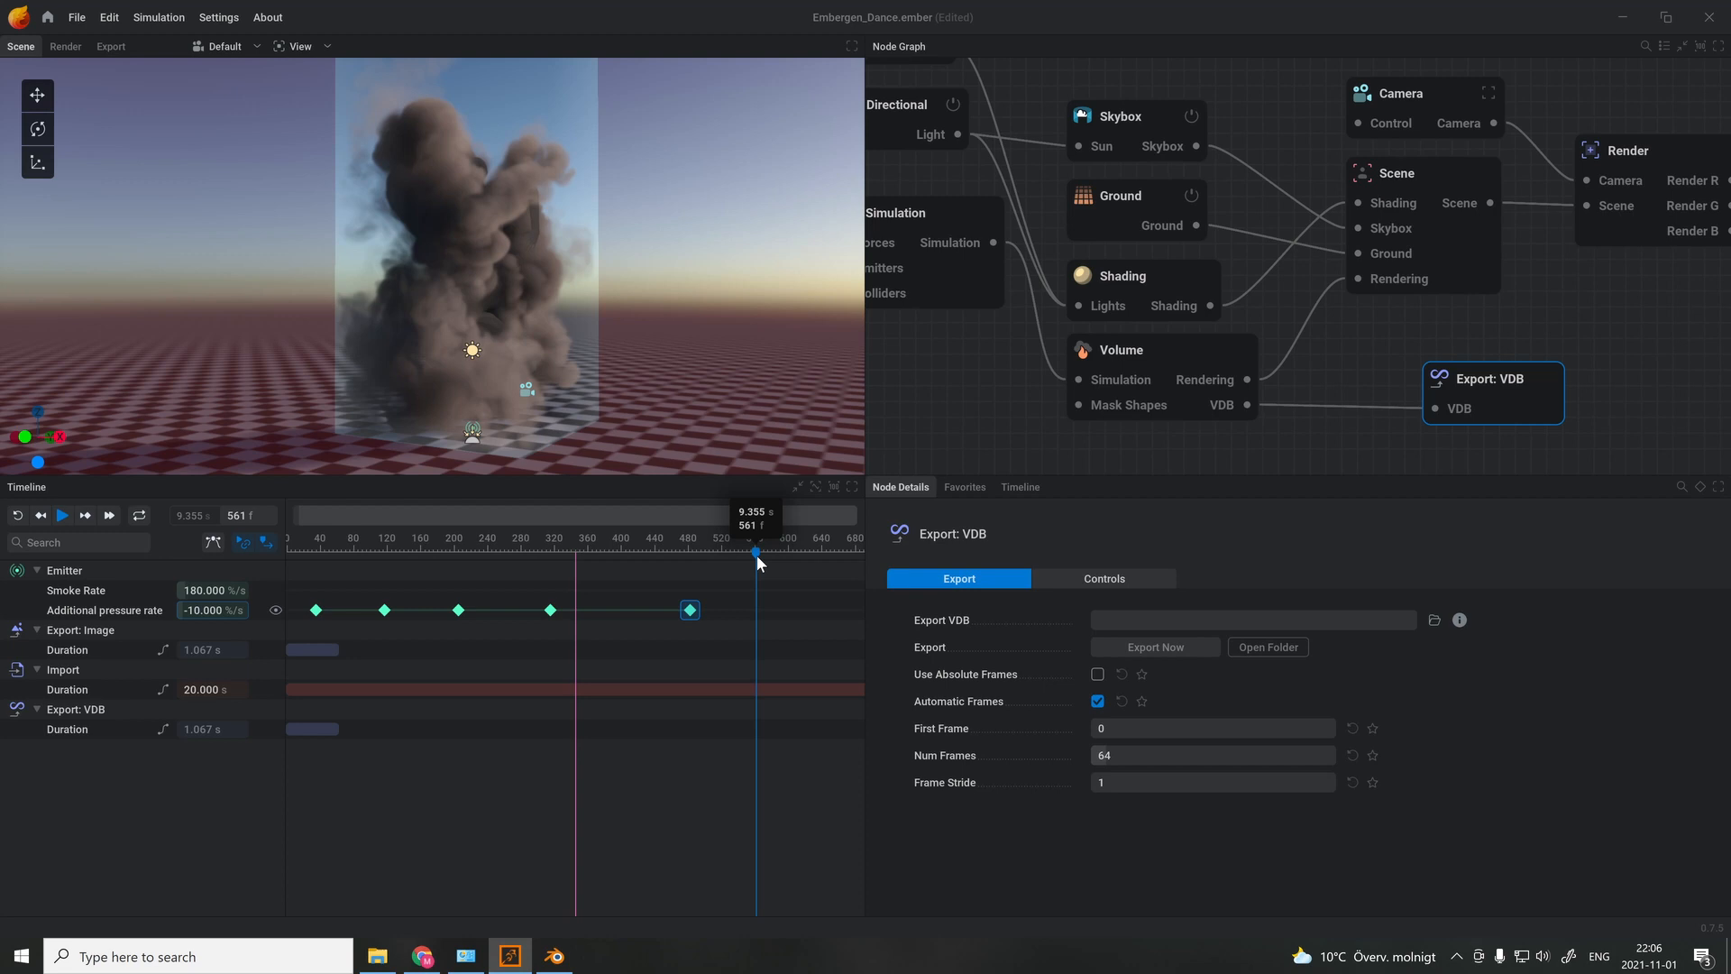
{"action": "left_click_drag", "start_coordinate": [756, 552], "coordinate": [788, 552]}
{"action": "type", "text": "600"}
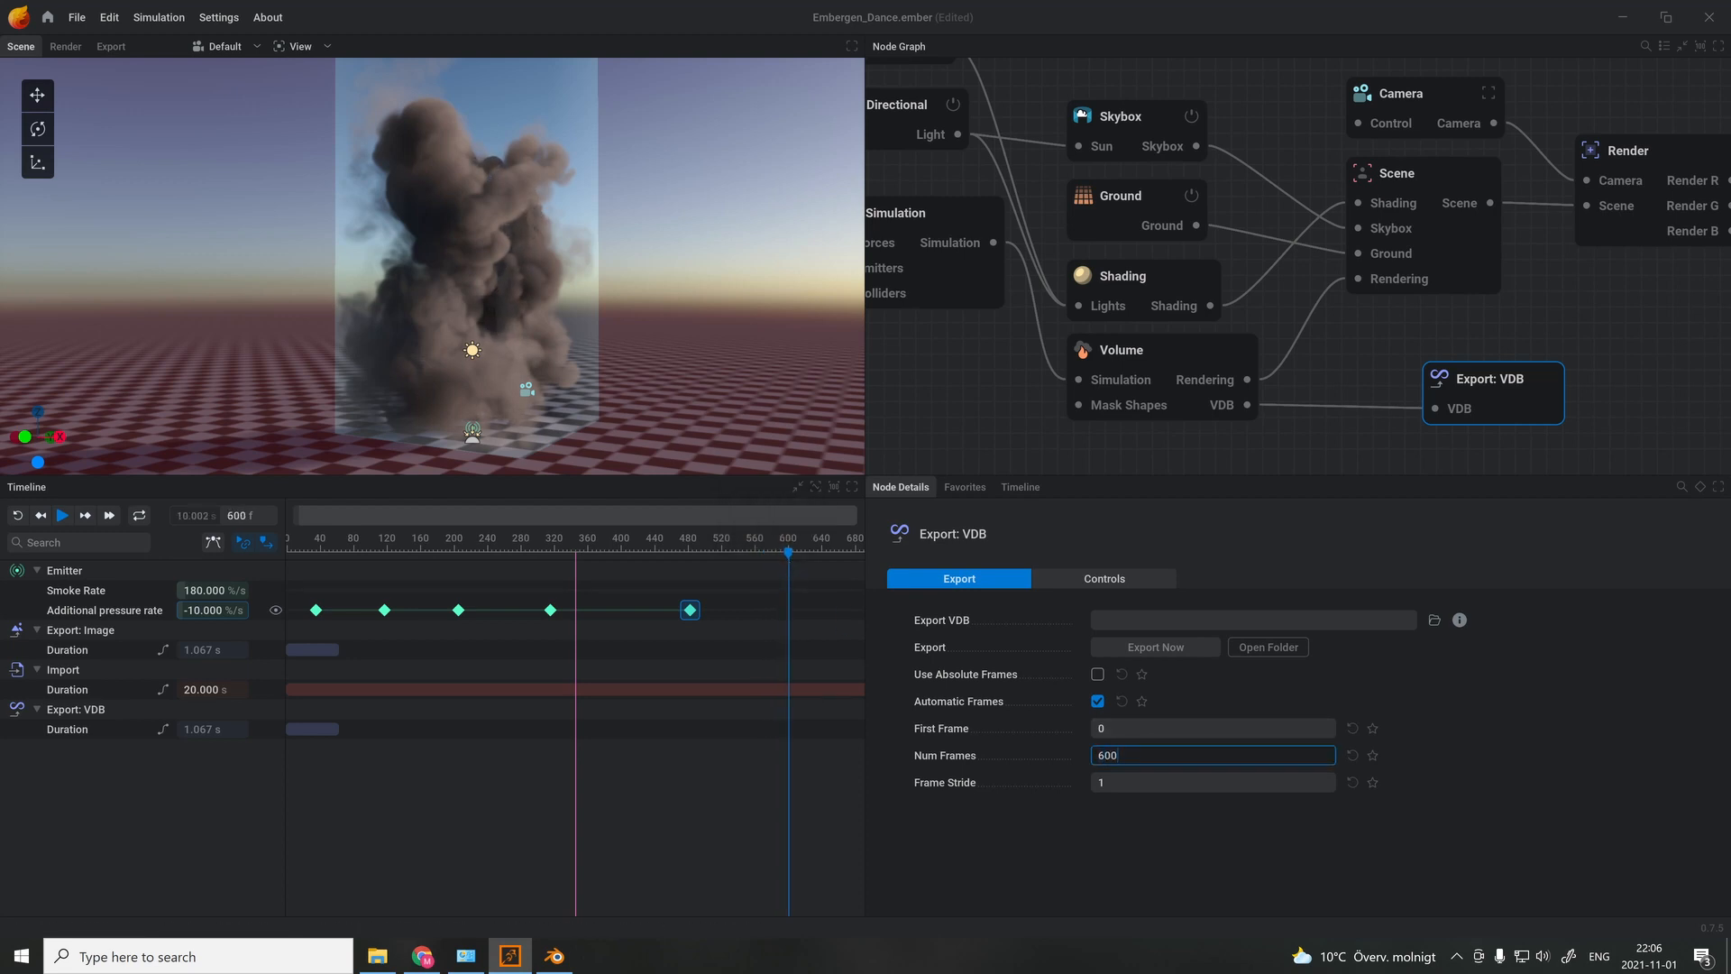
{"action": "left_click", "coordinate": [1433, 619]}
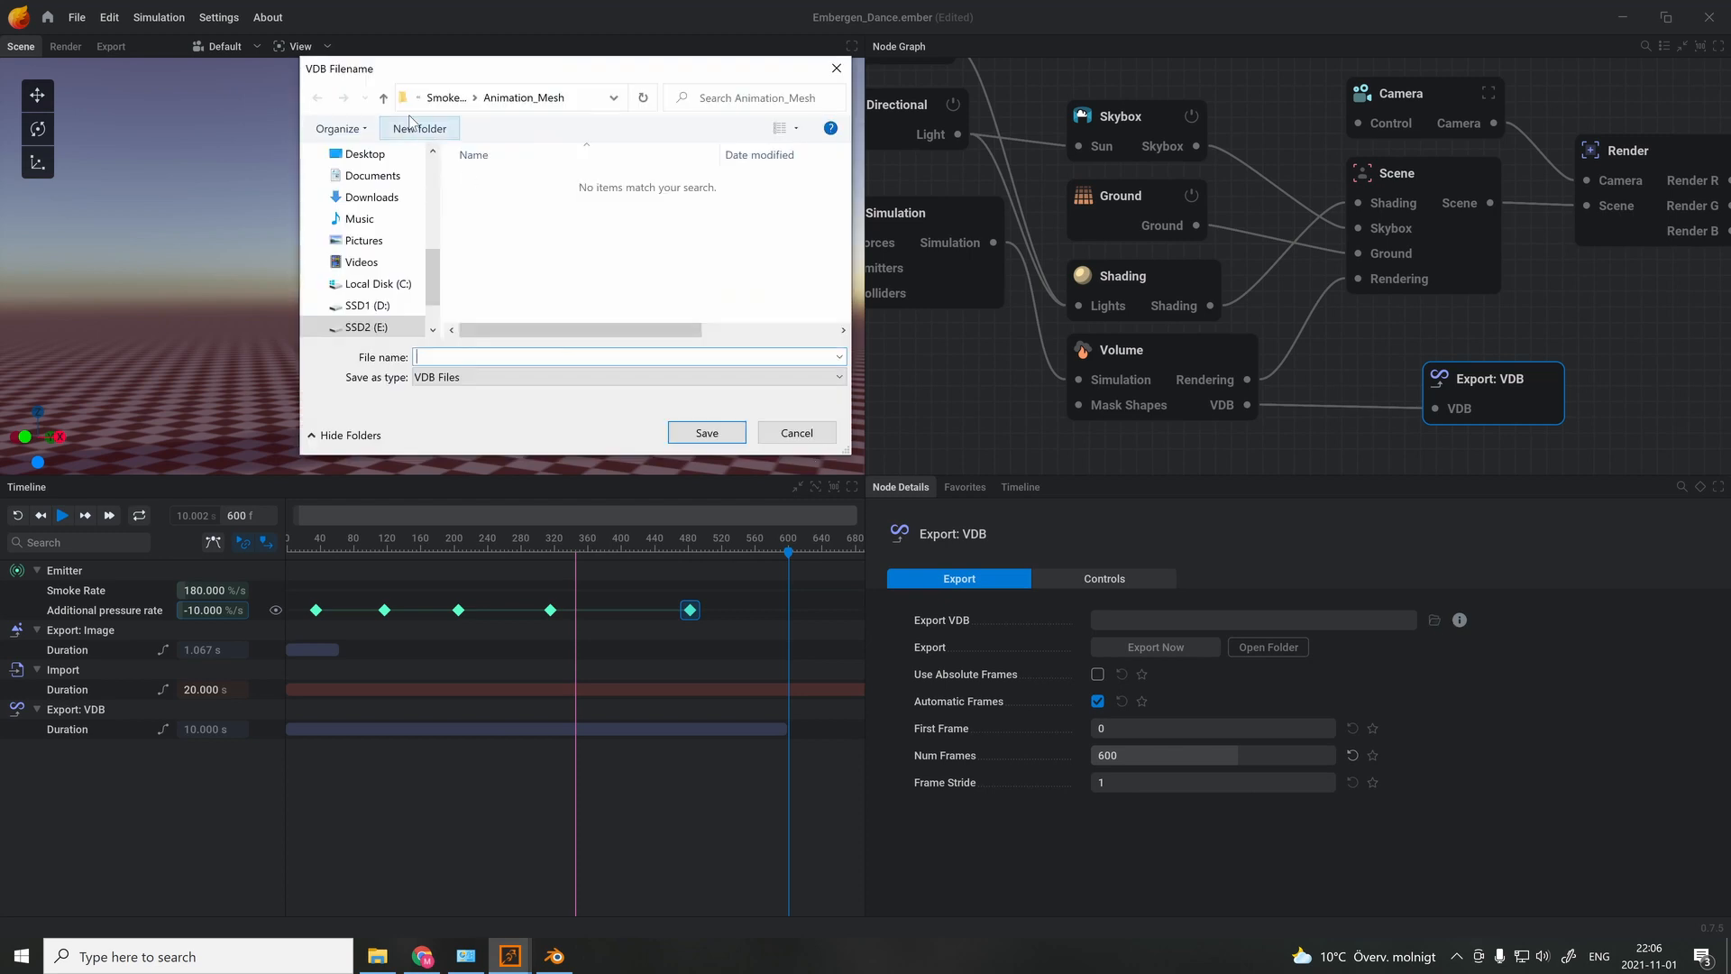
{"action": "left_click", "coordinate": [317, 98]}
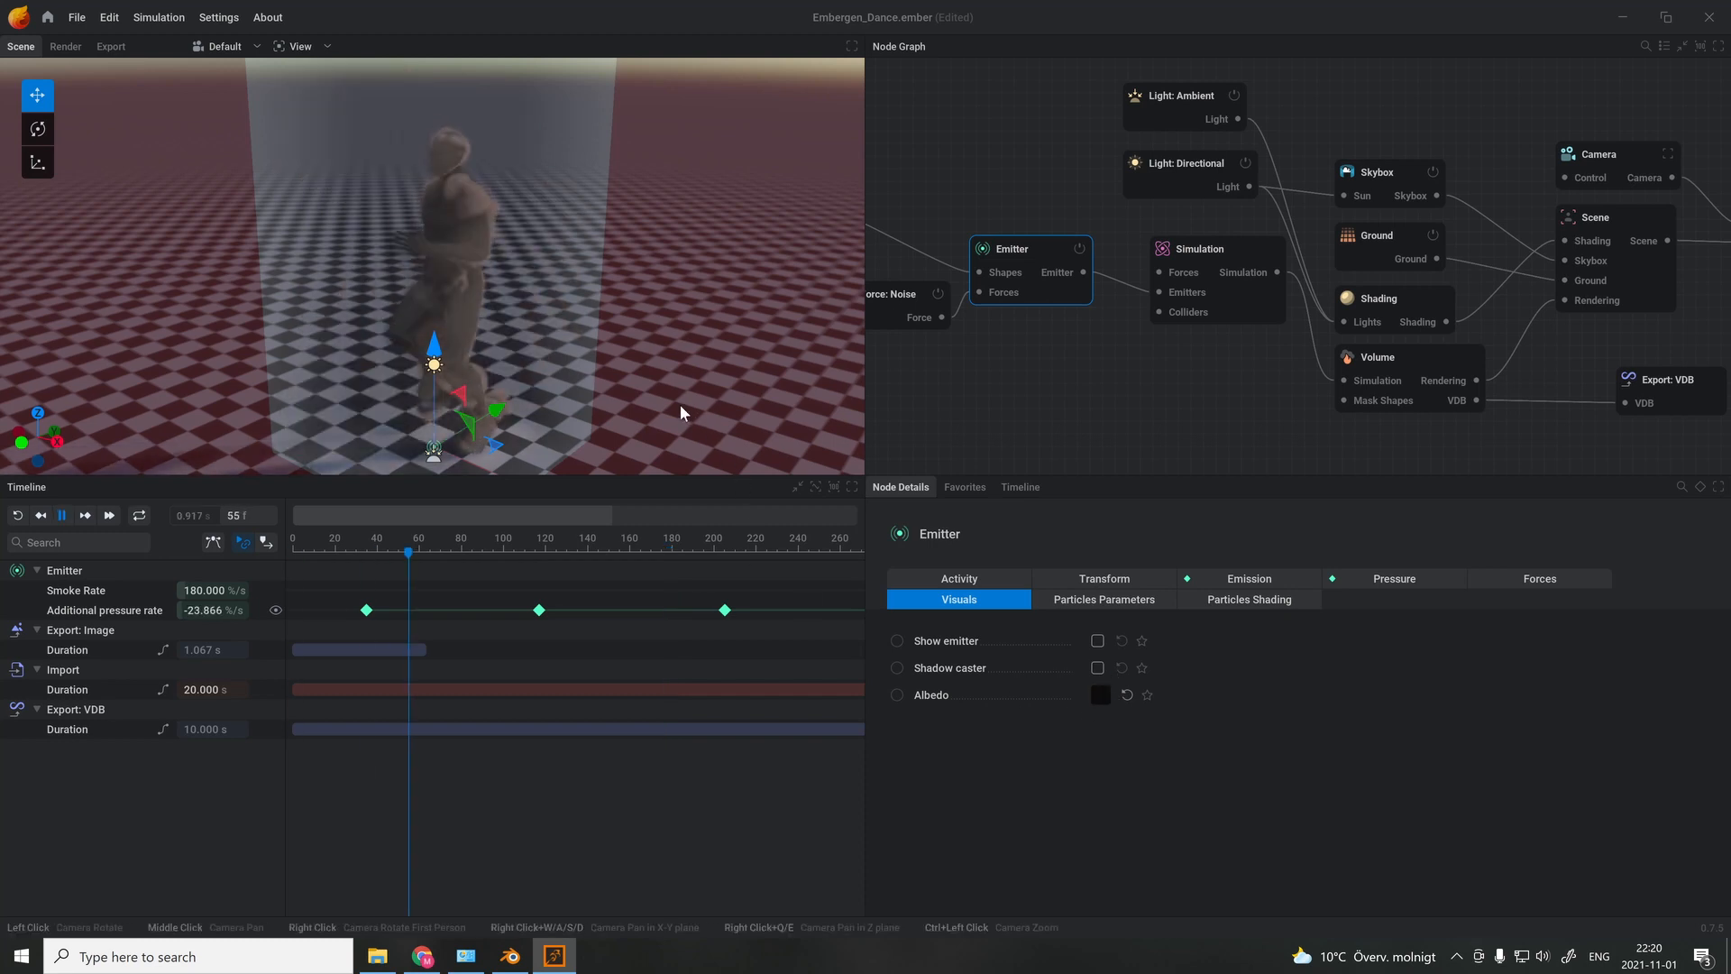
{"action": "left_click", "coordinate": [1154, 647]}
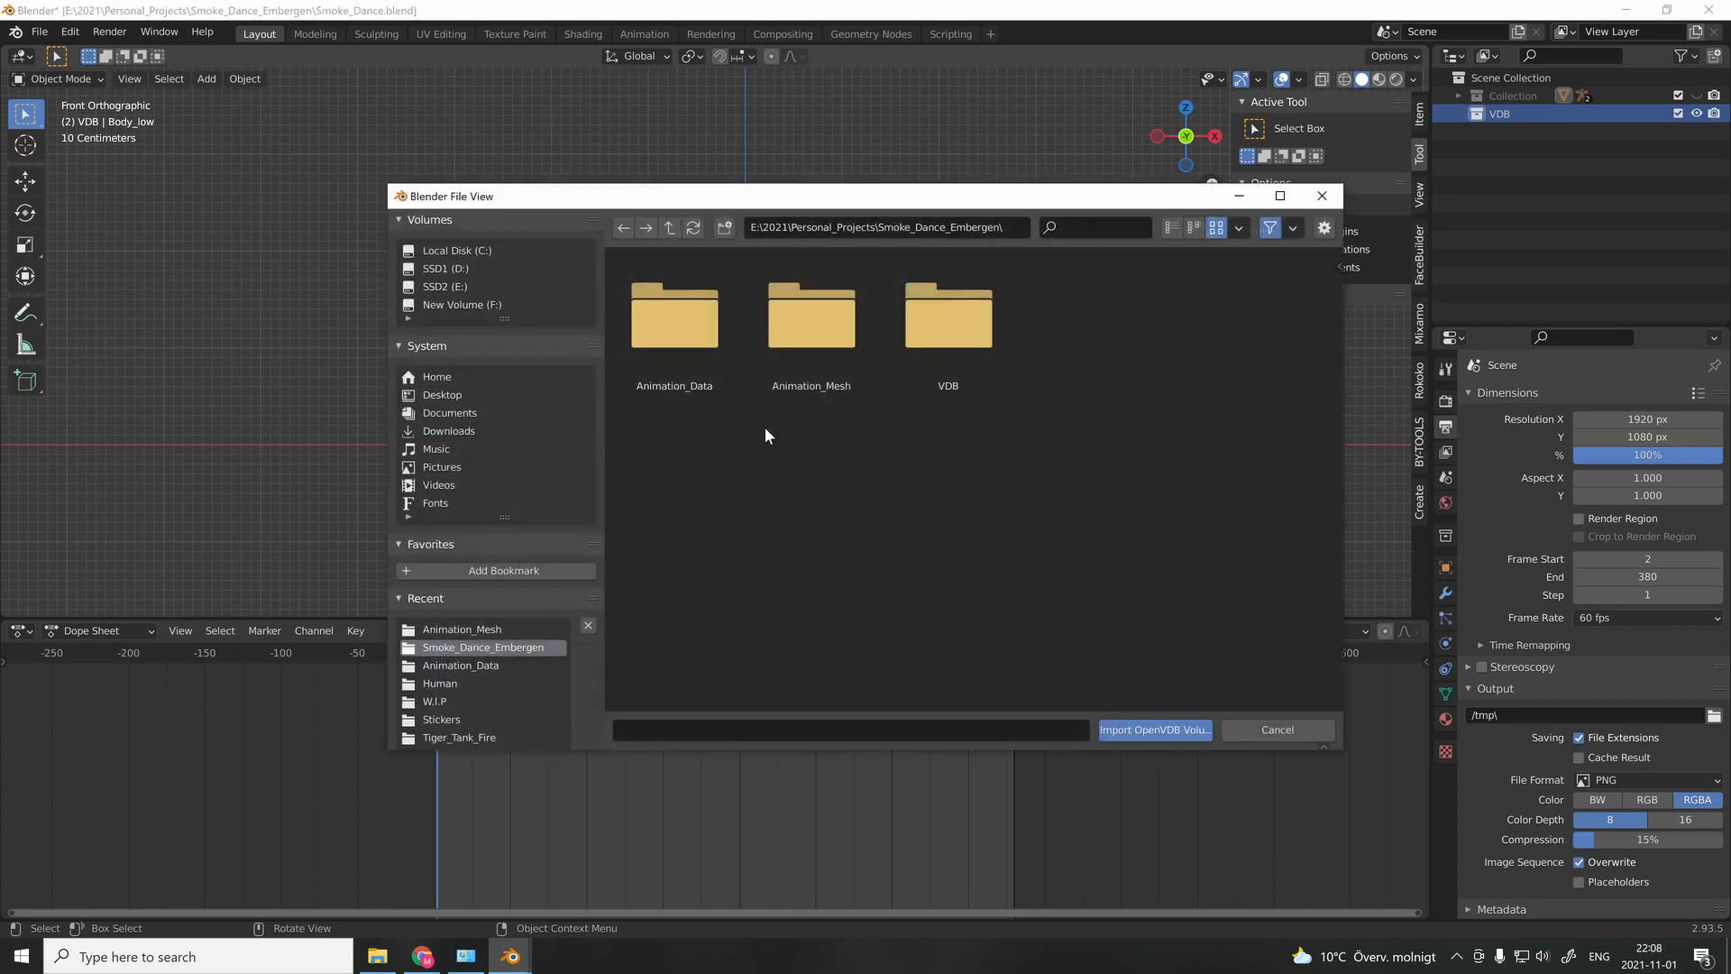
Import the 1_0000.vdb frame sequence as a volume object and scale it.
{"action": "double_click", "coordinate": [946, 314]}
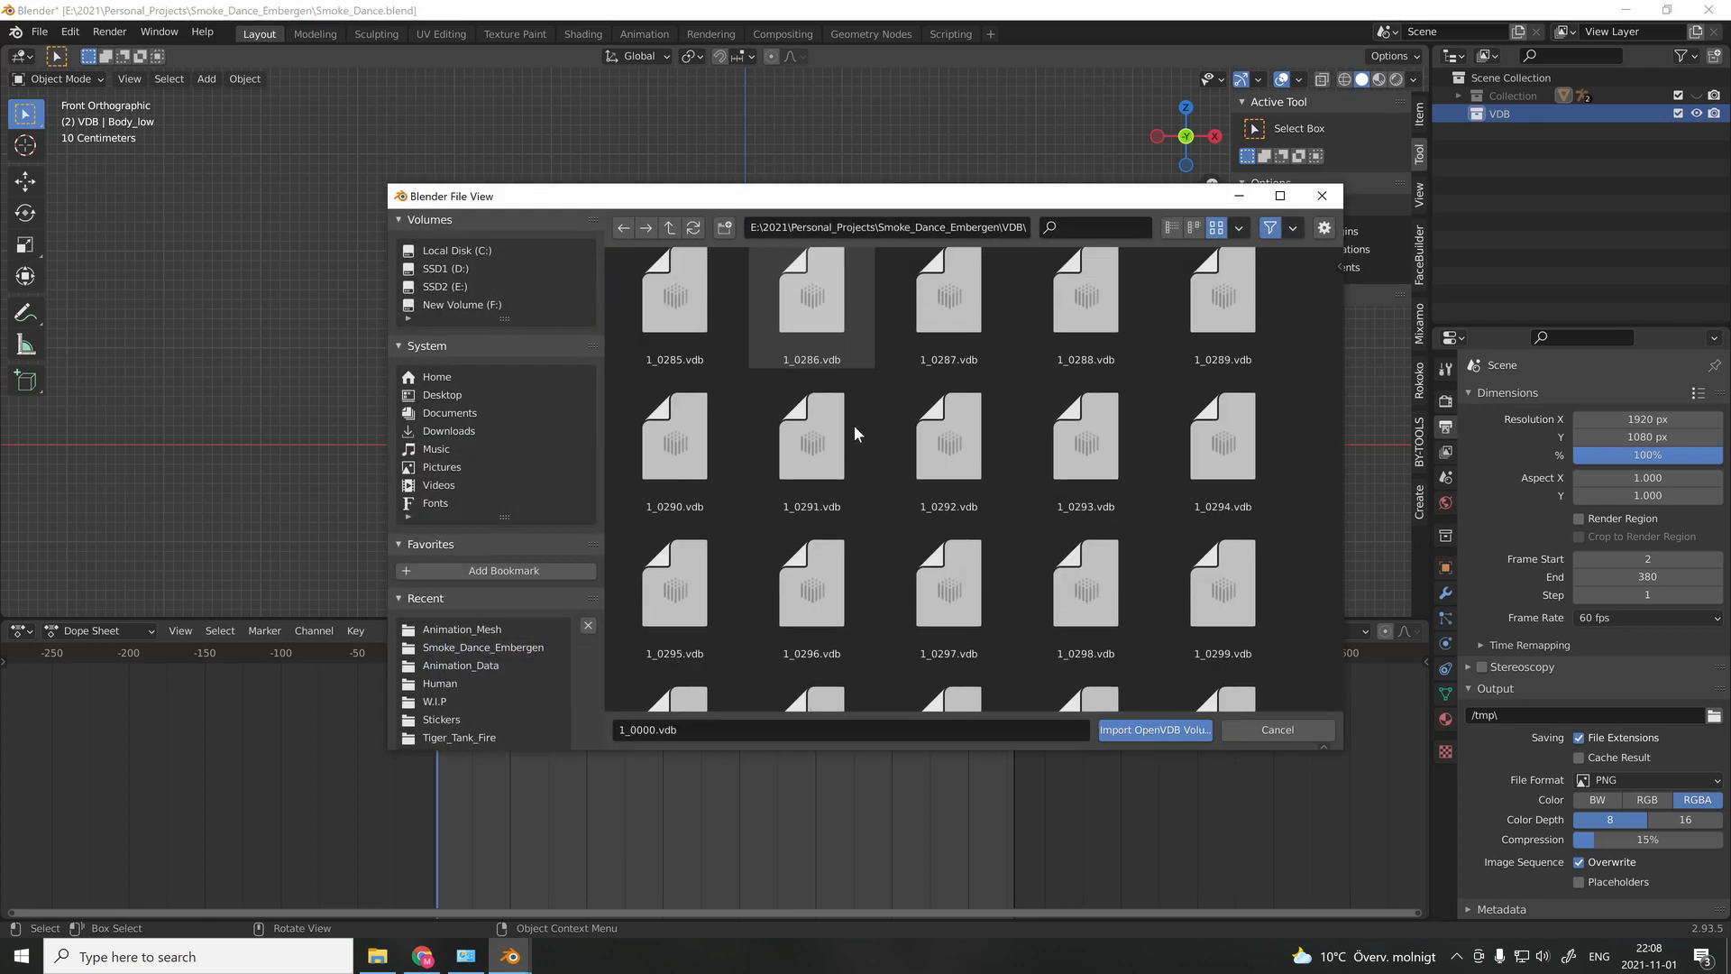
{"action": "left_click", "coordinate": [1152, 730]}
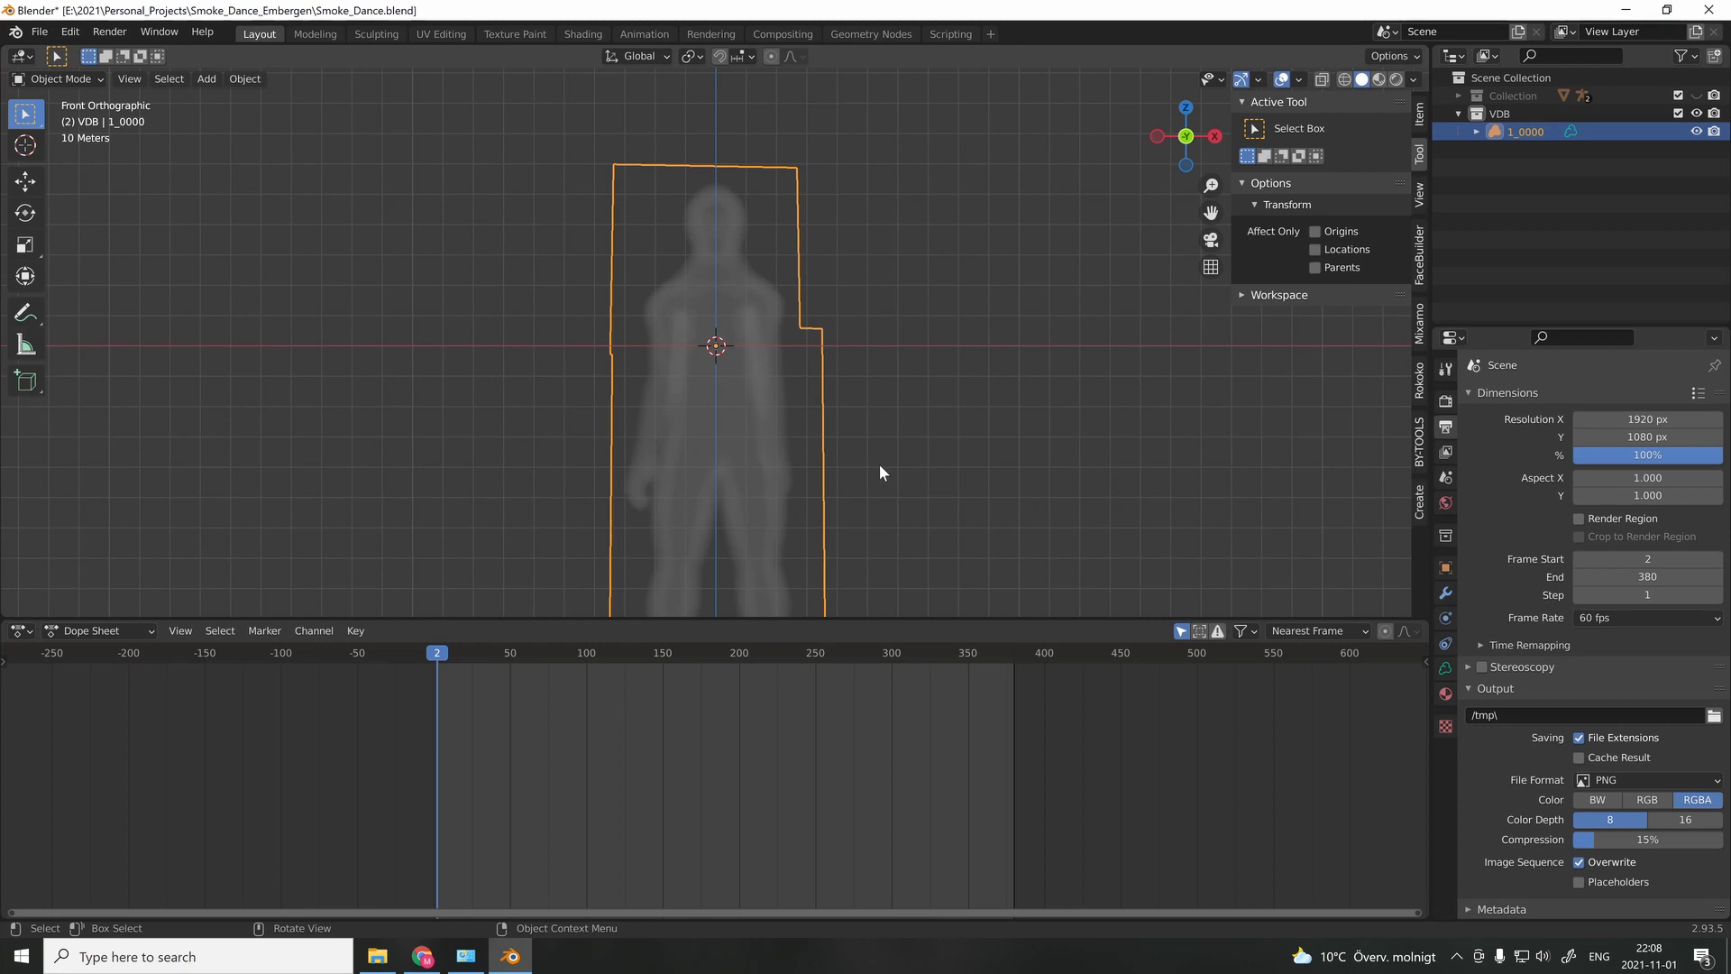
{"action": "key", "text": "s"}
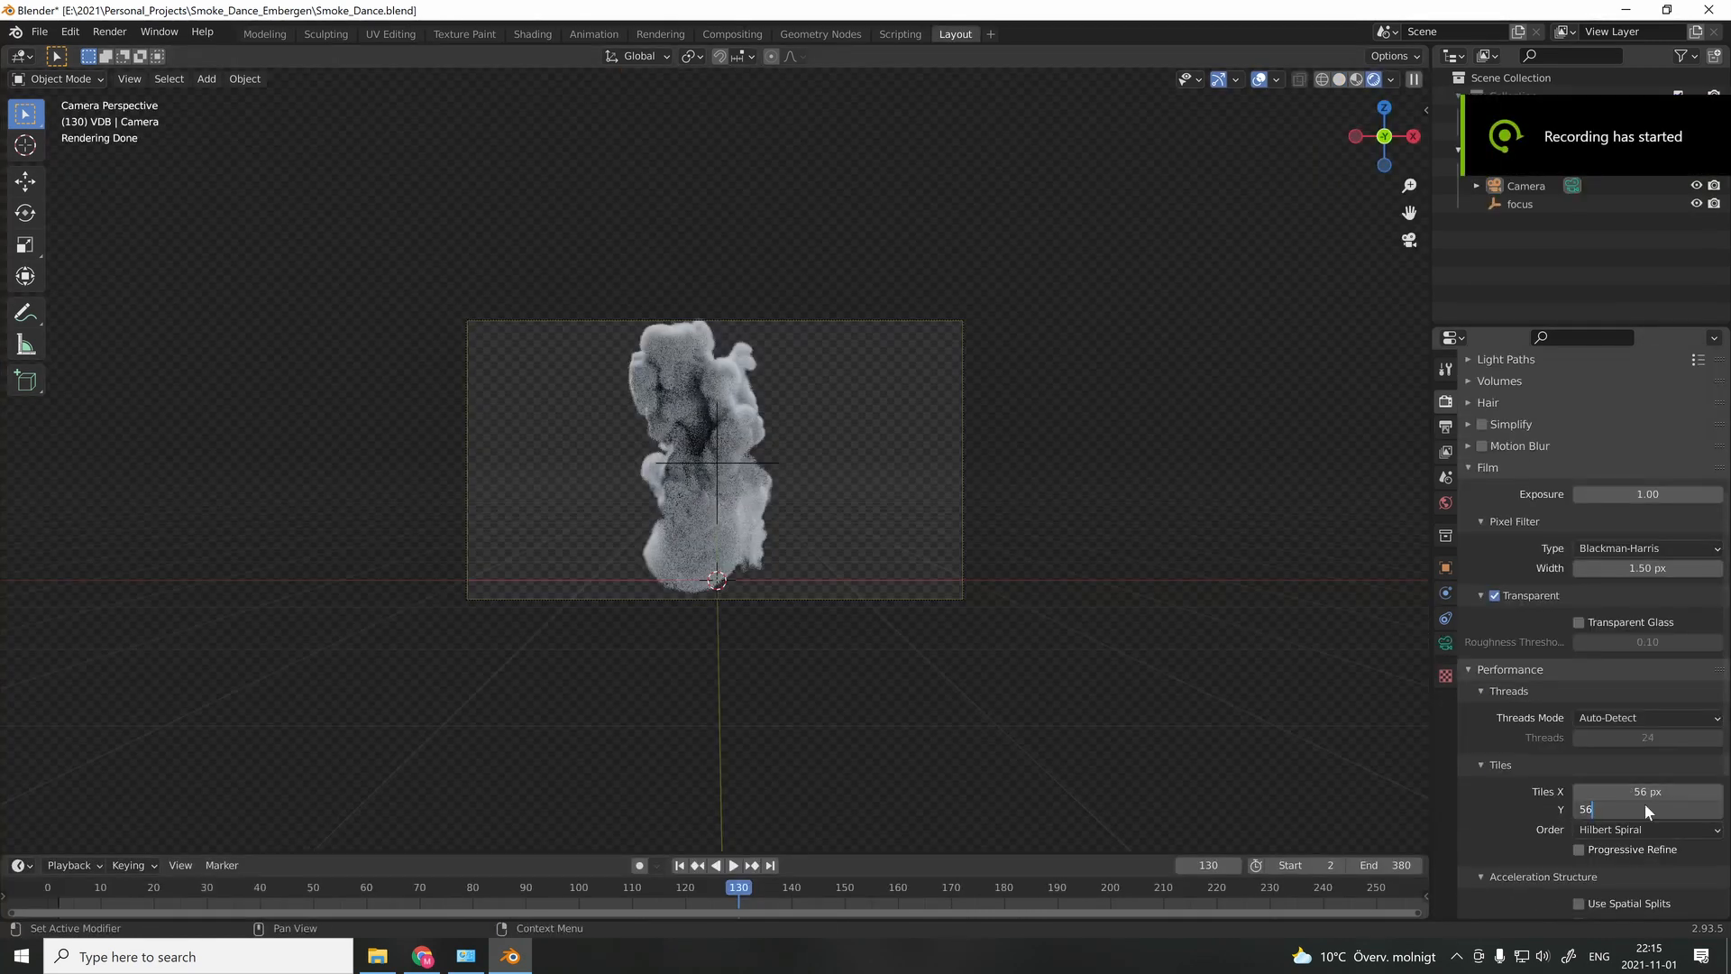
Confirm the render tile size and render the smoke through the camera with Cycles.
{"action": "left_click", "coordinate": [263, 32]}
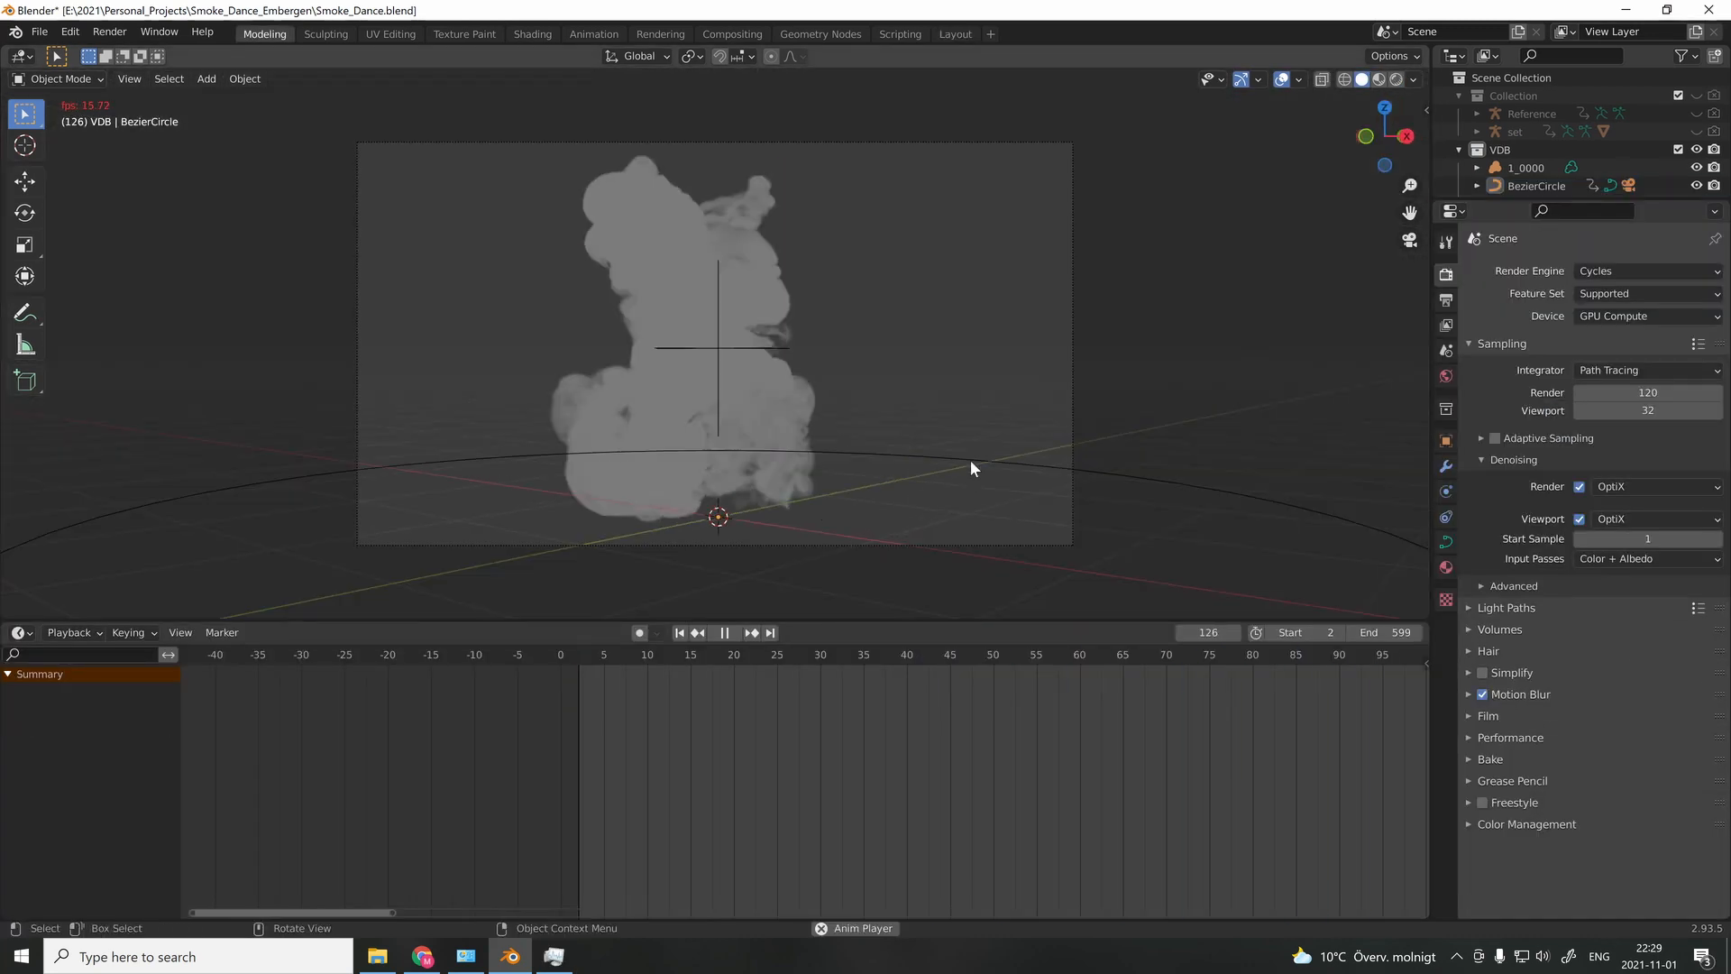